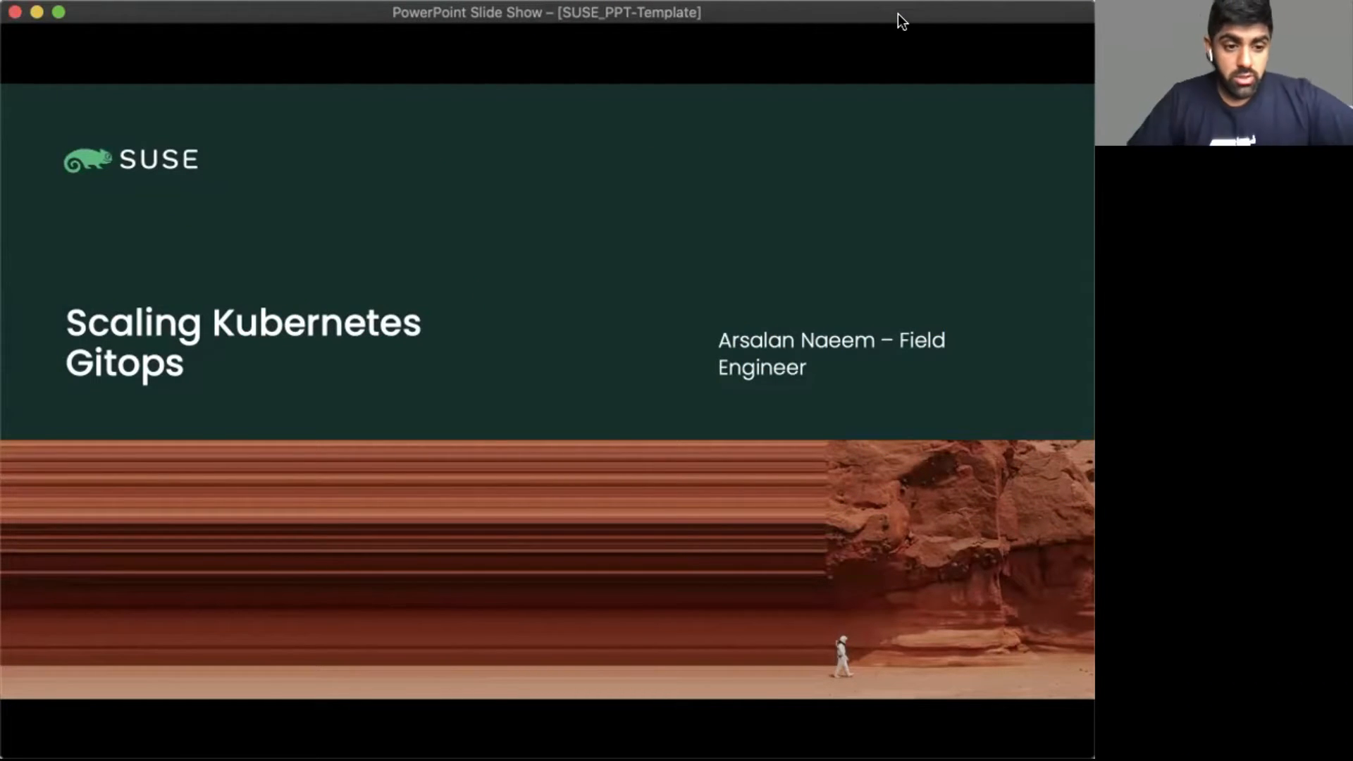
Step: Advance the slide show from the title slide to the Agenda slide
key("right")
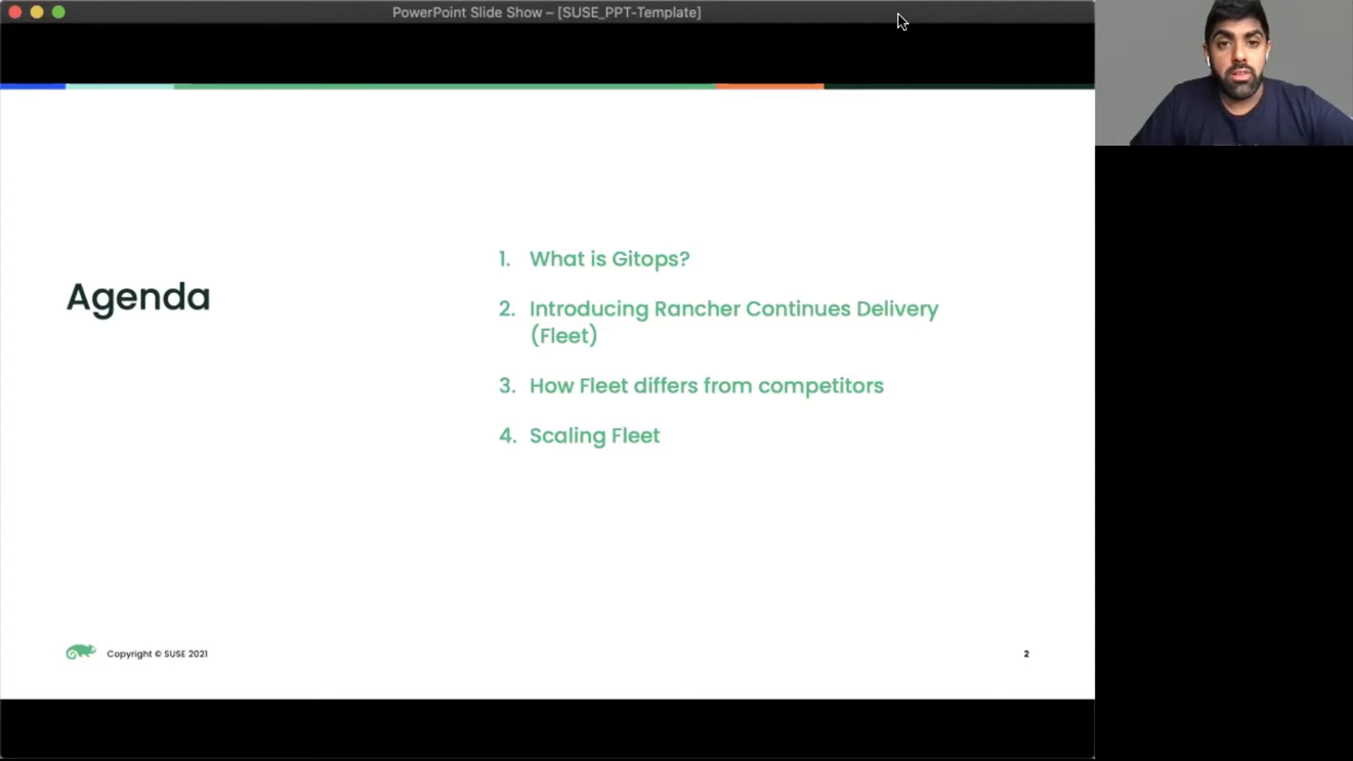
Step: Advance from the Agenda toward slide 4, Rancher Continuous Delivery: Fleet
key("right")
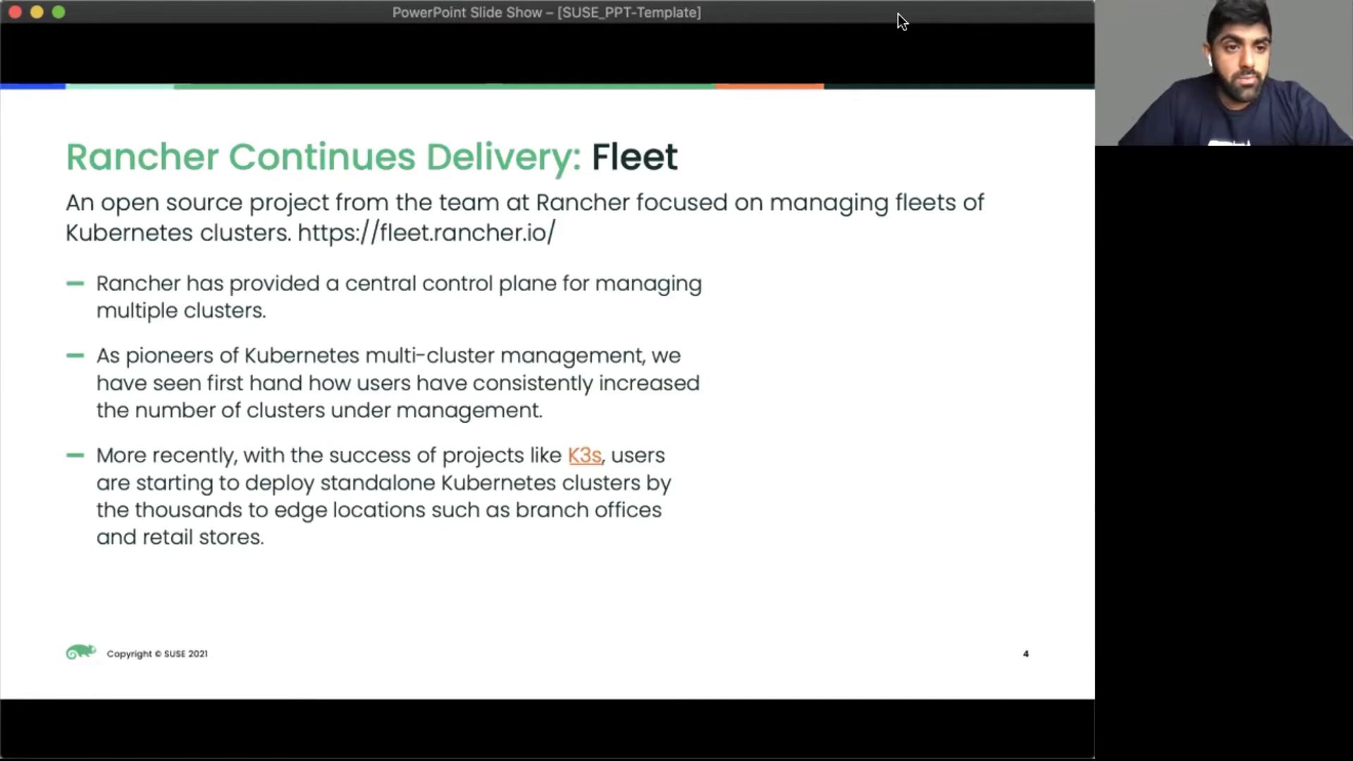
Step: Advance to slide 5, Scaling Fleet, on managing one million clusters
key("right")
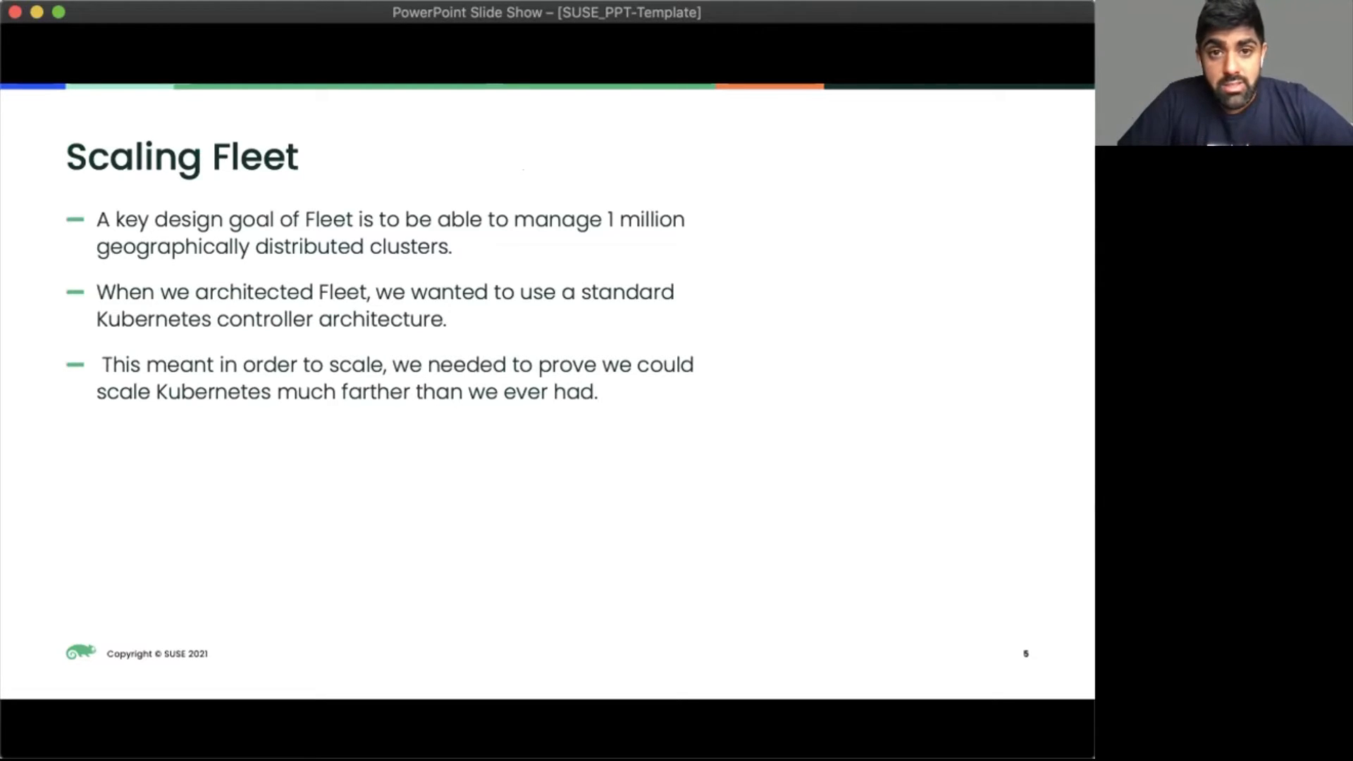
mouse_move(986, 18)
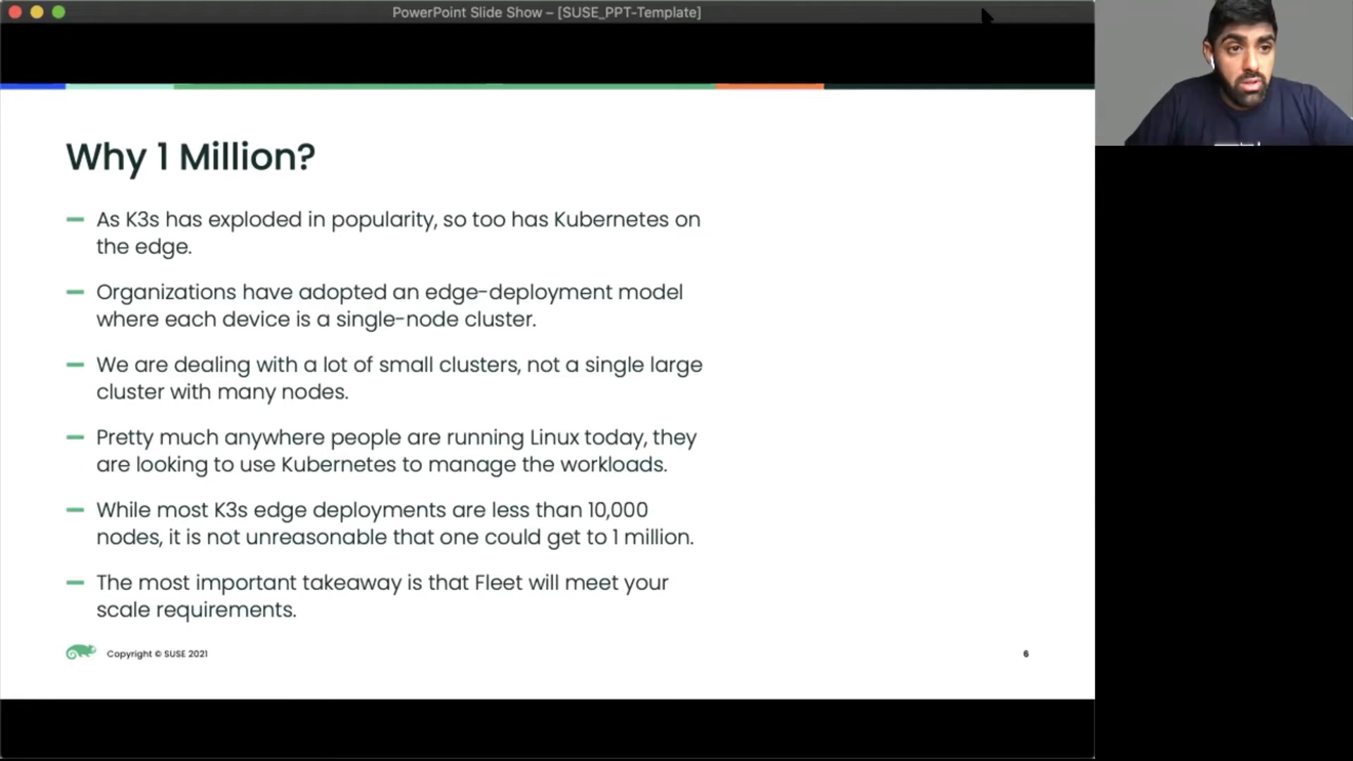
Step: Advance to slide 7, Fleet Architecture, with deployable resources, controller and agent
key("right")
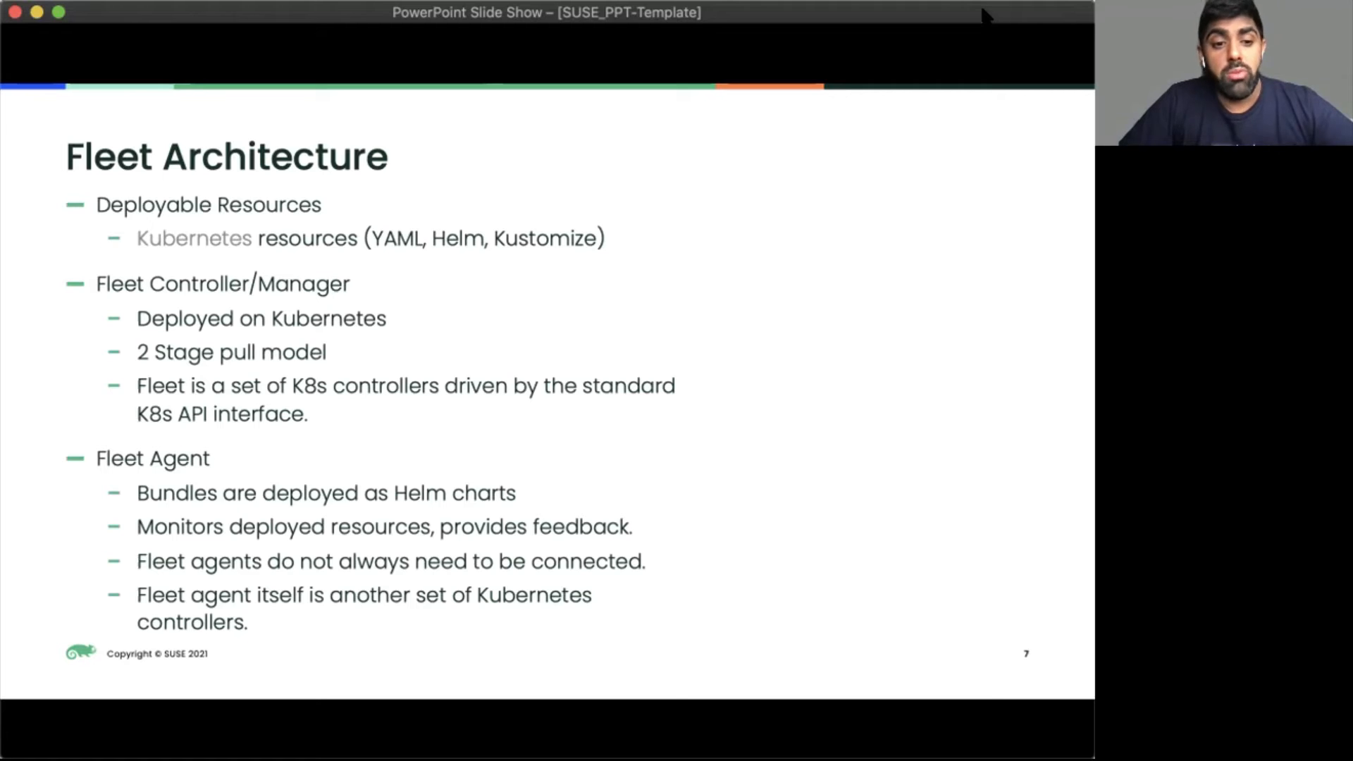
key("right")
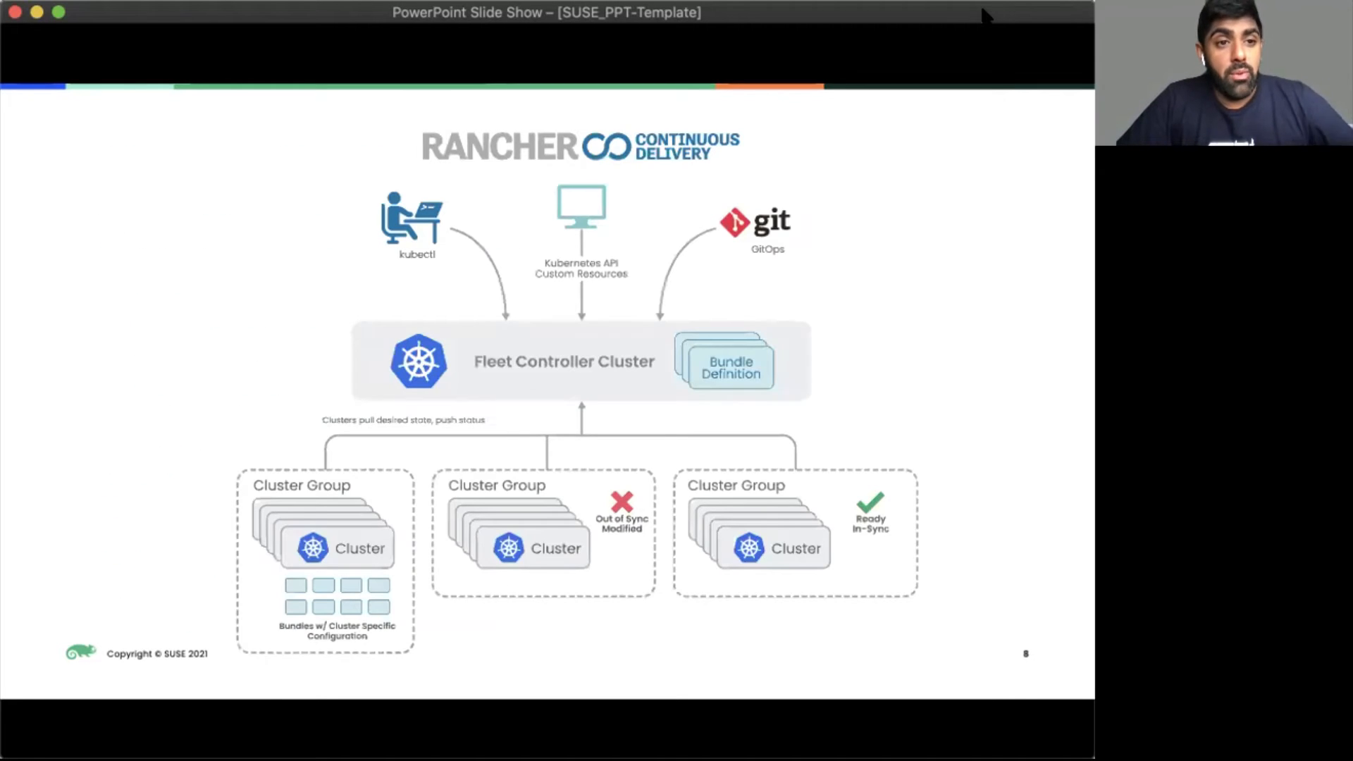
mouse_move(679, 199)
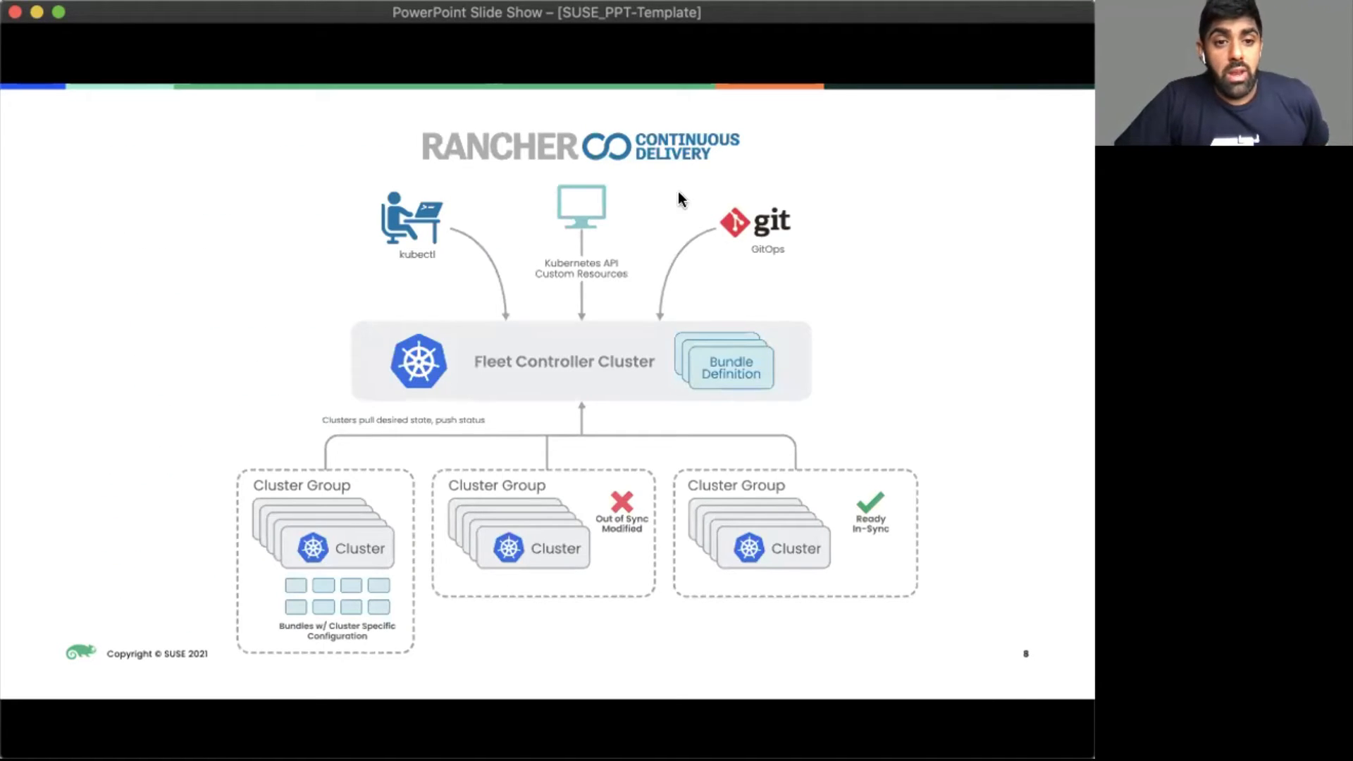
mouse_move(541, 351)
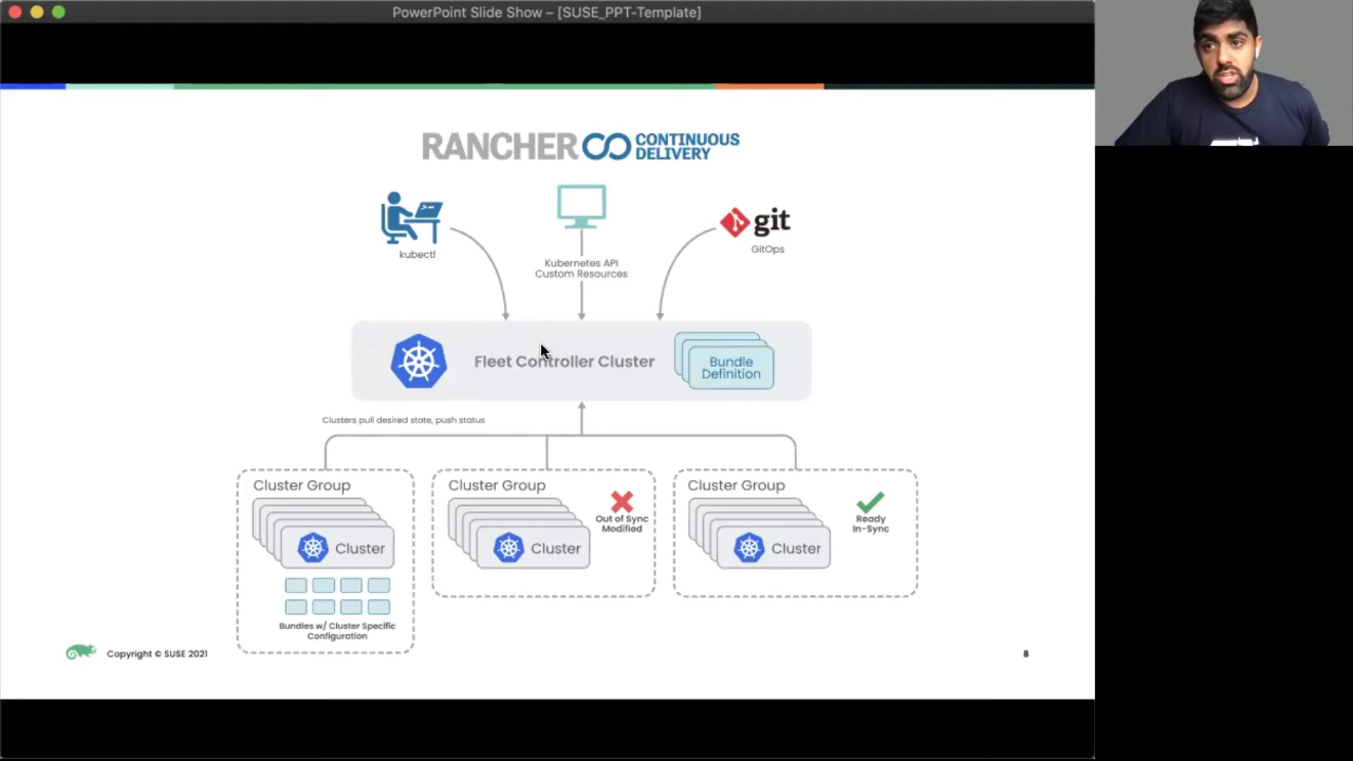
mouse_move(719, 220)
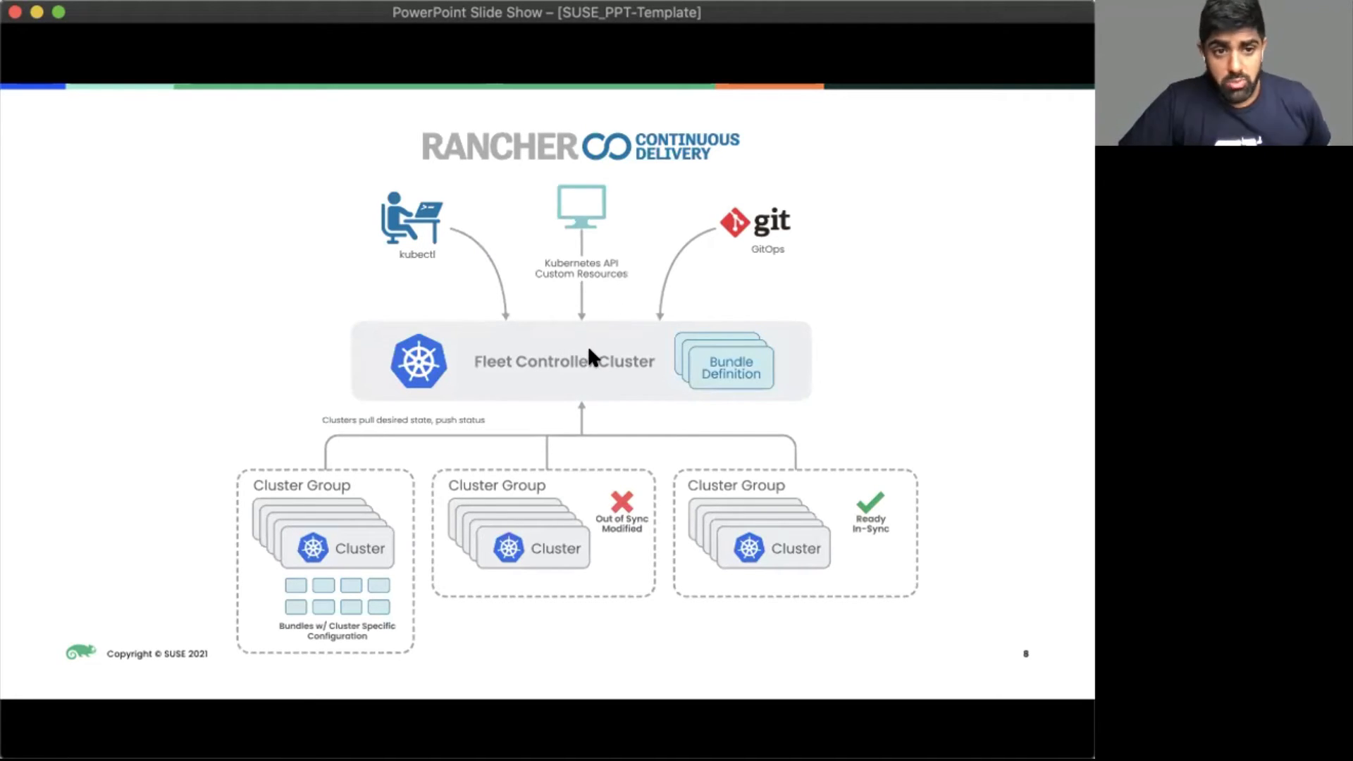
mouse_move(501, 406)
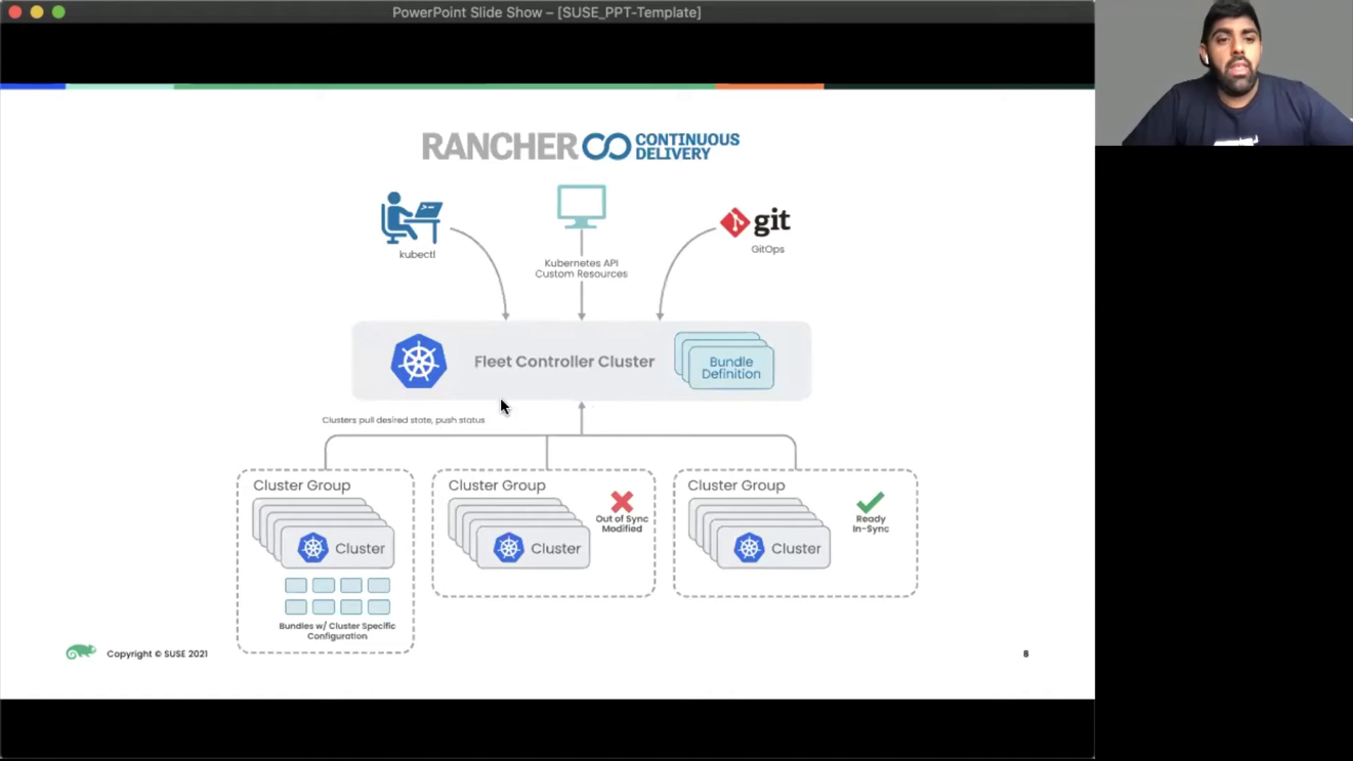
mouse_move(355, 555)
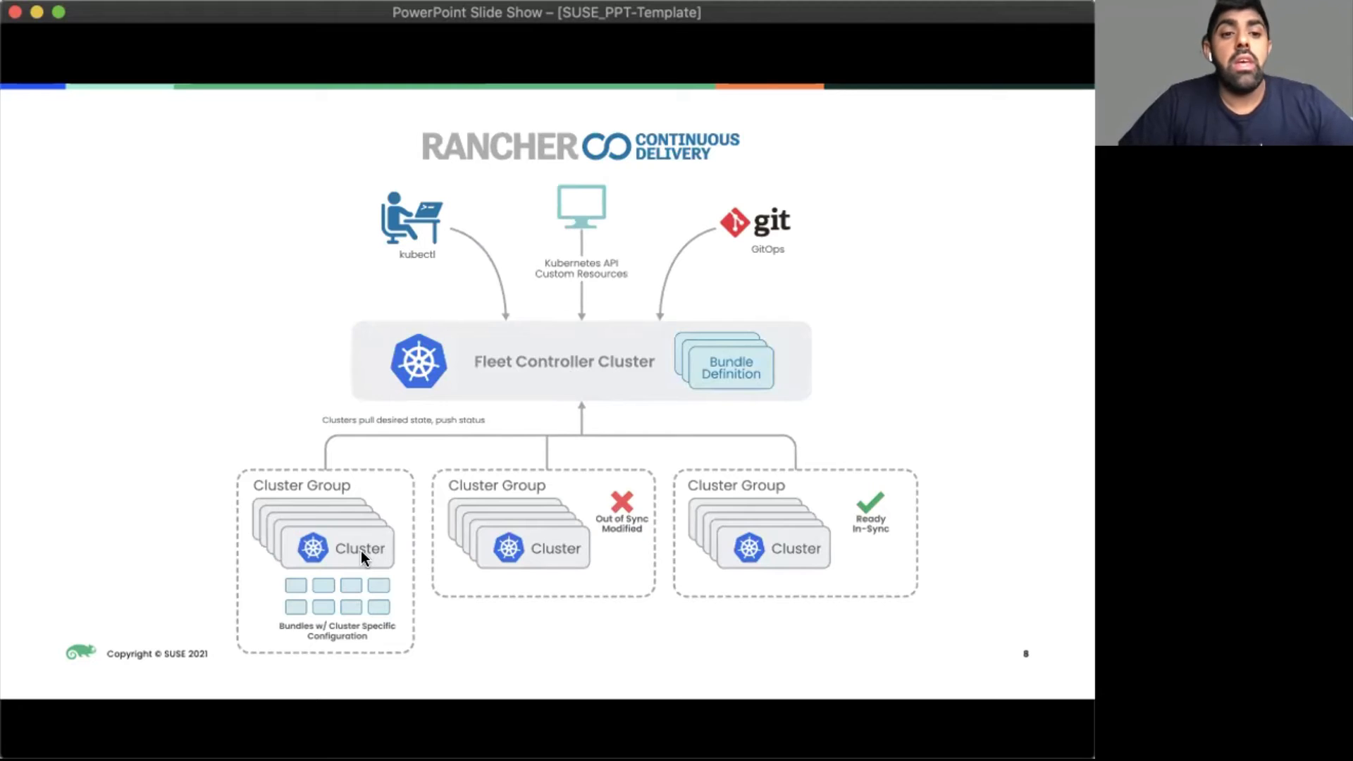
mouse_move(332, 572)
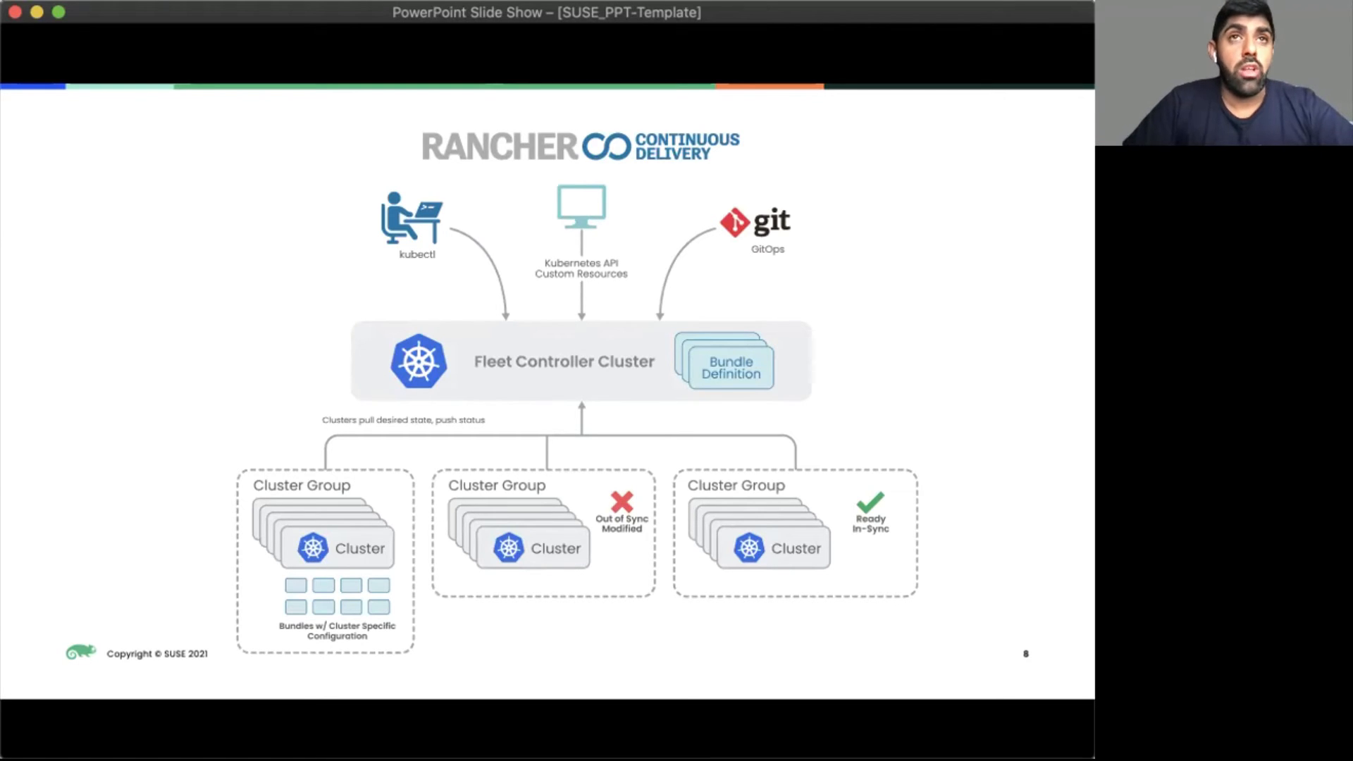
Step: Advance to slide 9, Fleet Features, covering manage, monitor and centralized control
key("Right")
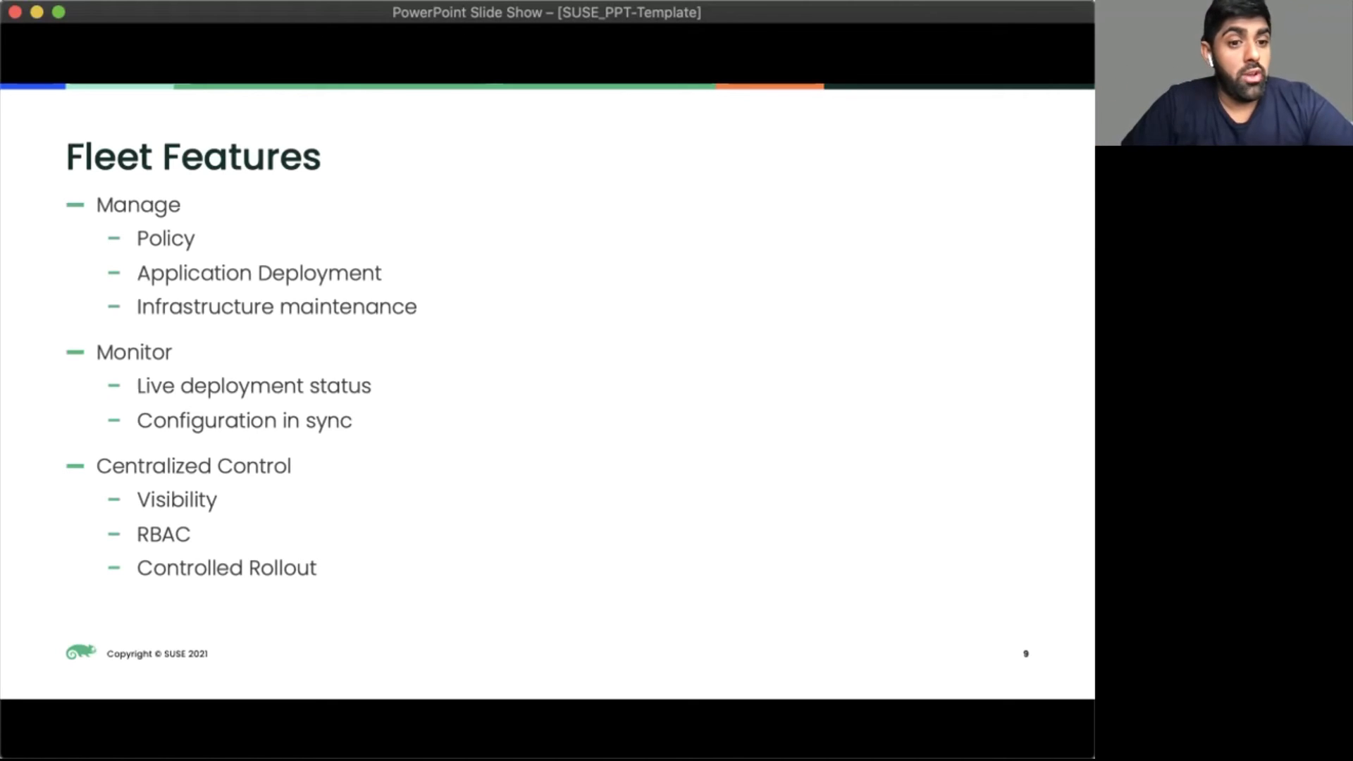
Step: Advance to slide 10, Fleet vs Competitors, comparing Argo, Flux and Fleet
key("right")
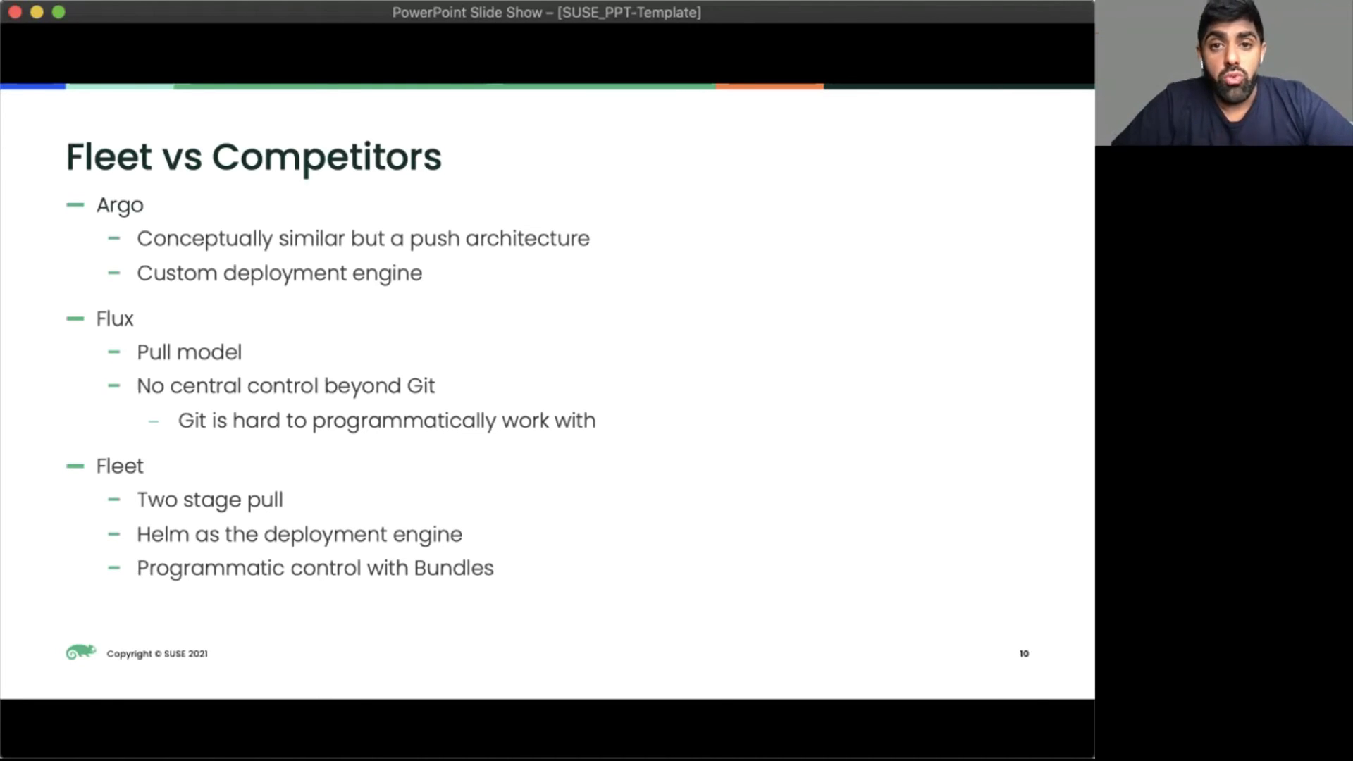
mouse_move(1023, 19)
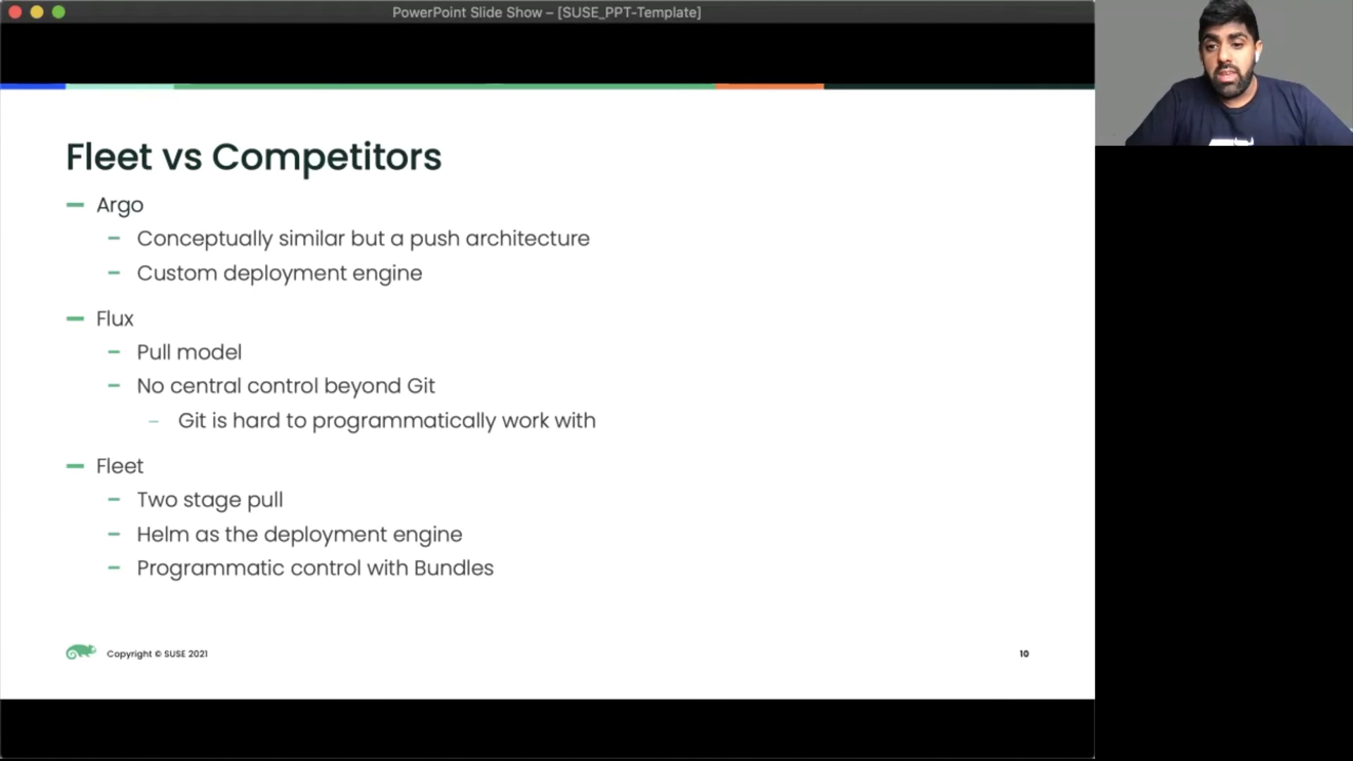
mouse_move(1009, 25)
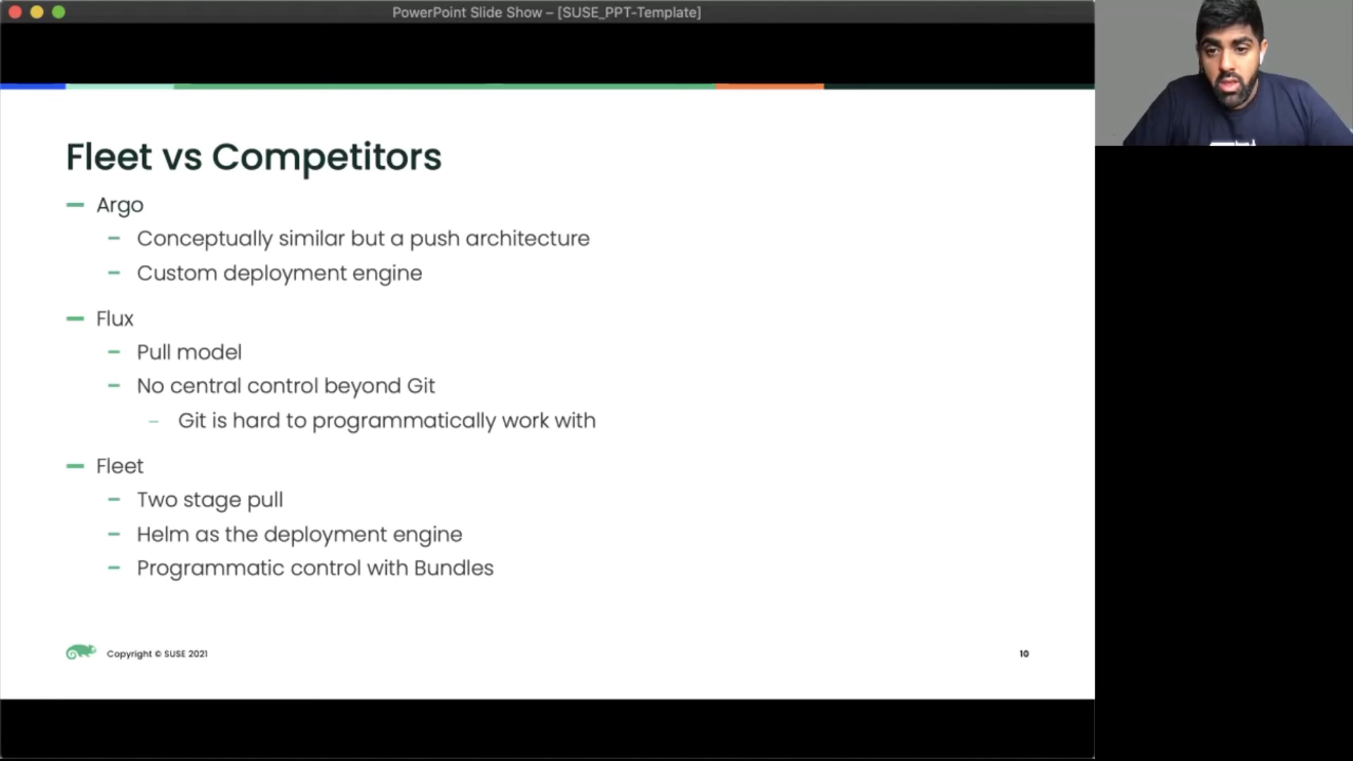
Step: Advance through slide 11, Push vs Pull, to the closing Questions? slide
key("right")
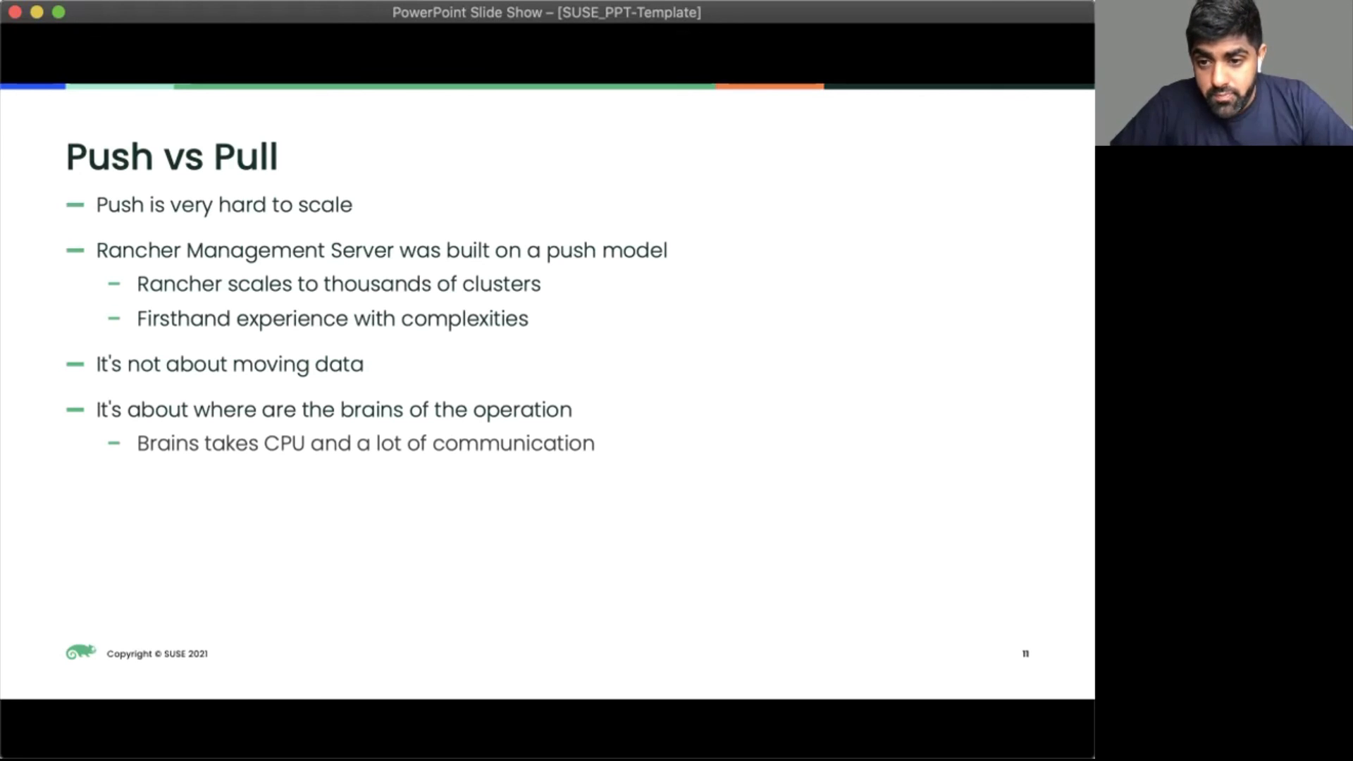
mouse_move(1056, 20)
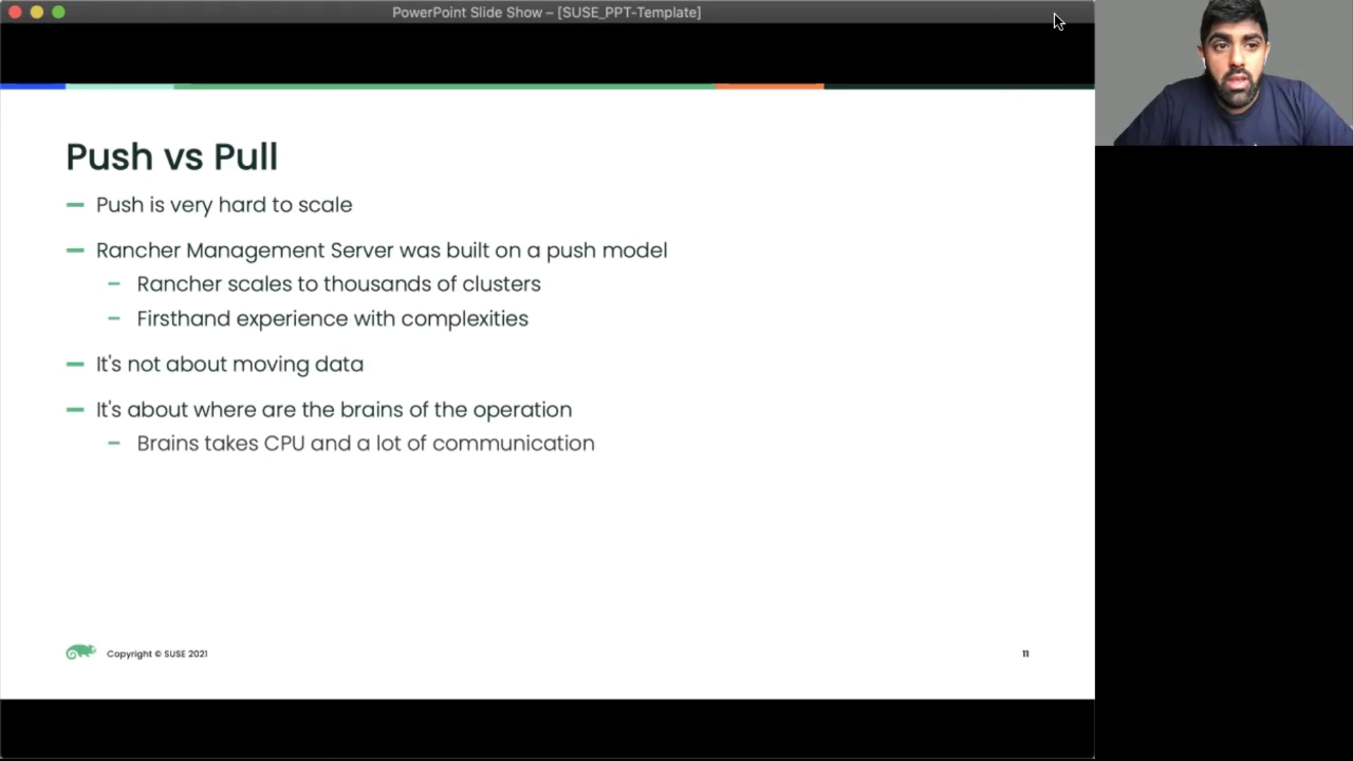
key("right")
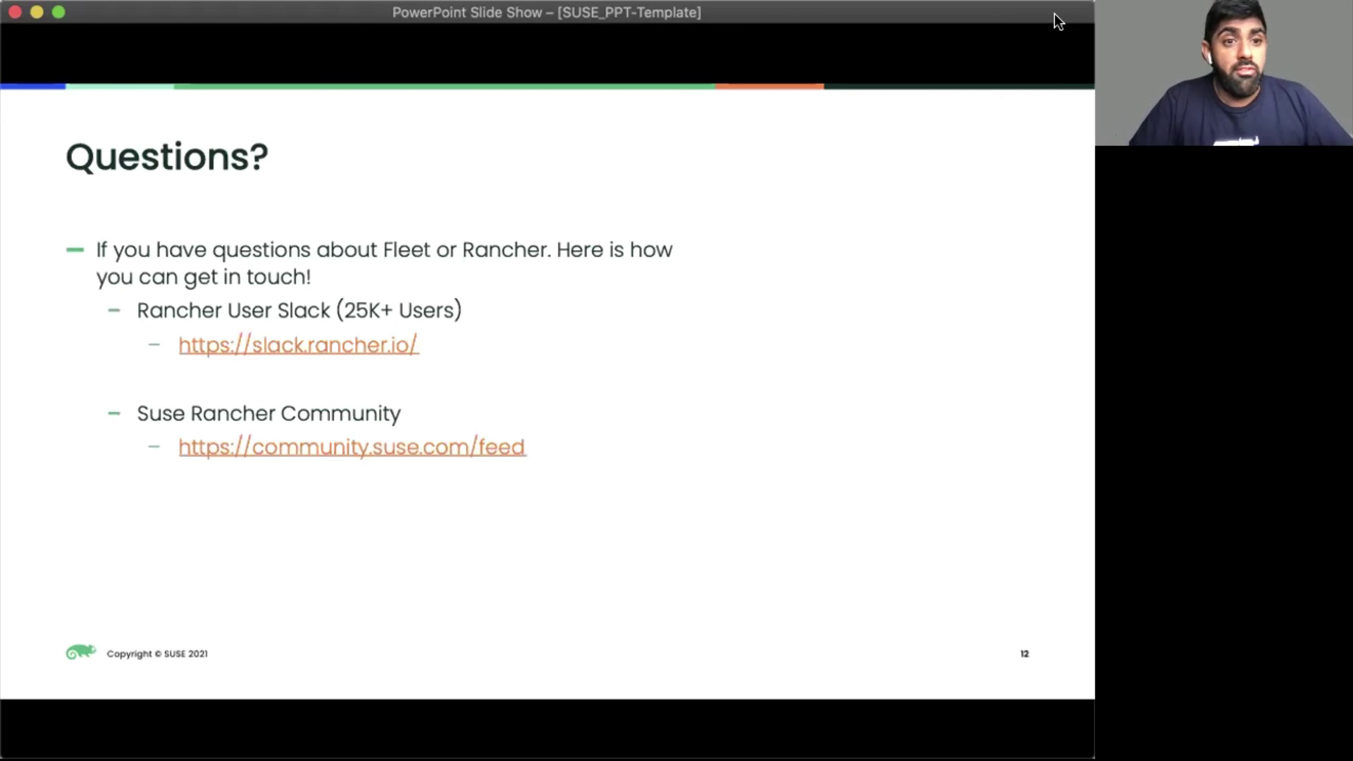